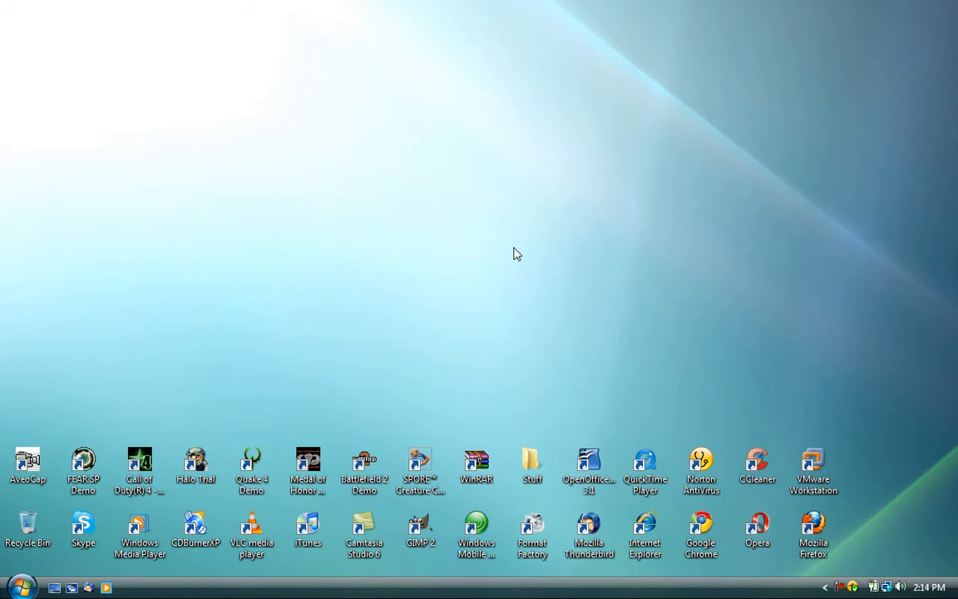
# Launch msconfig and open Advanced options on the Boot tab for Windows Vista.
pyautogui.click(19, 587)
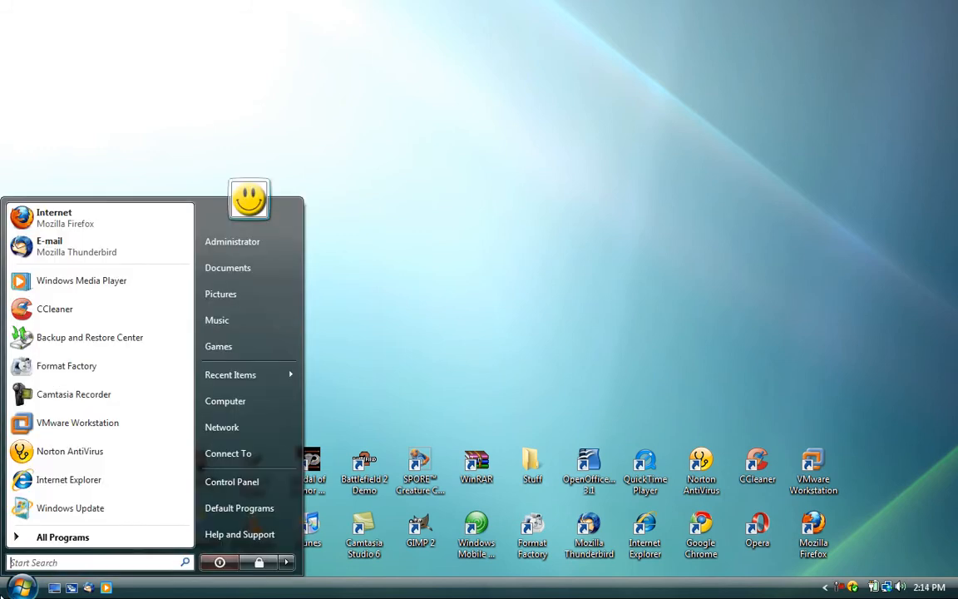
pyautogui.write('m')
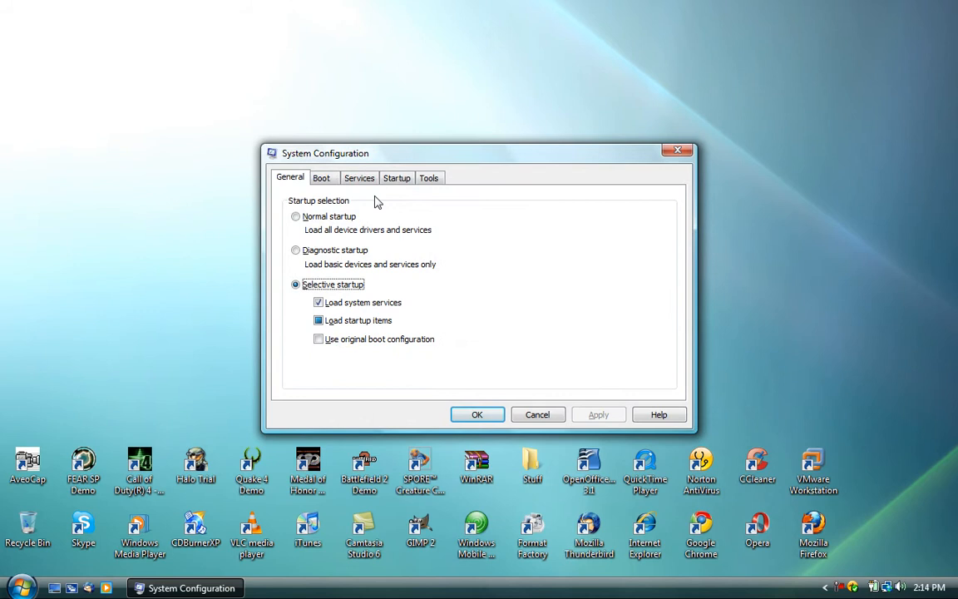
pyautogui.click(321, 177)
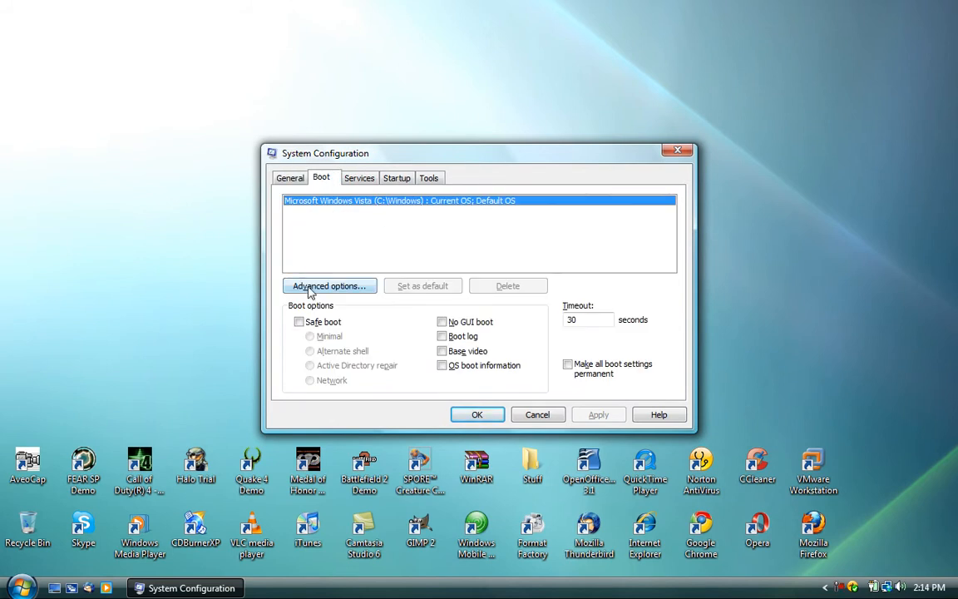
pyautogui.click(329, 285)
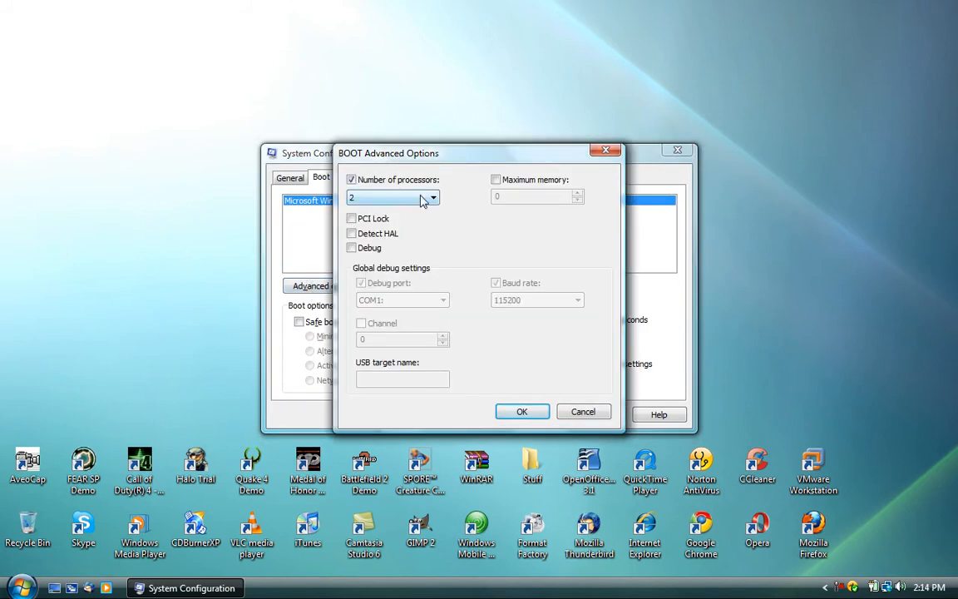
# Enable Number of processors, set it to 2, and confirm the advanced boot options.
pyautogui.click(432, 198)
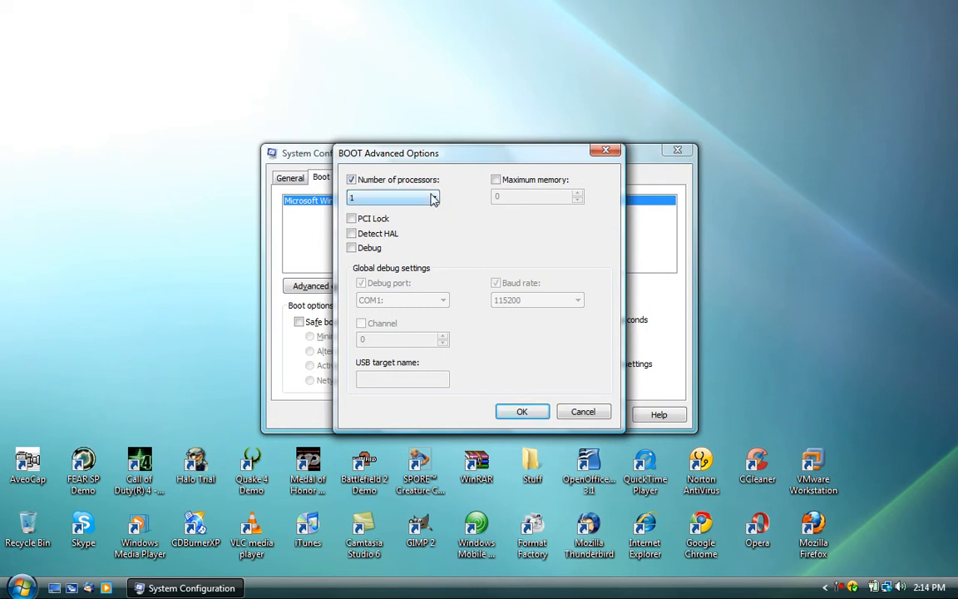
pyautogui.click(433, 197)
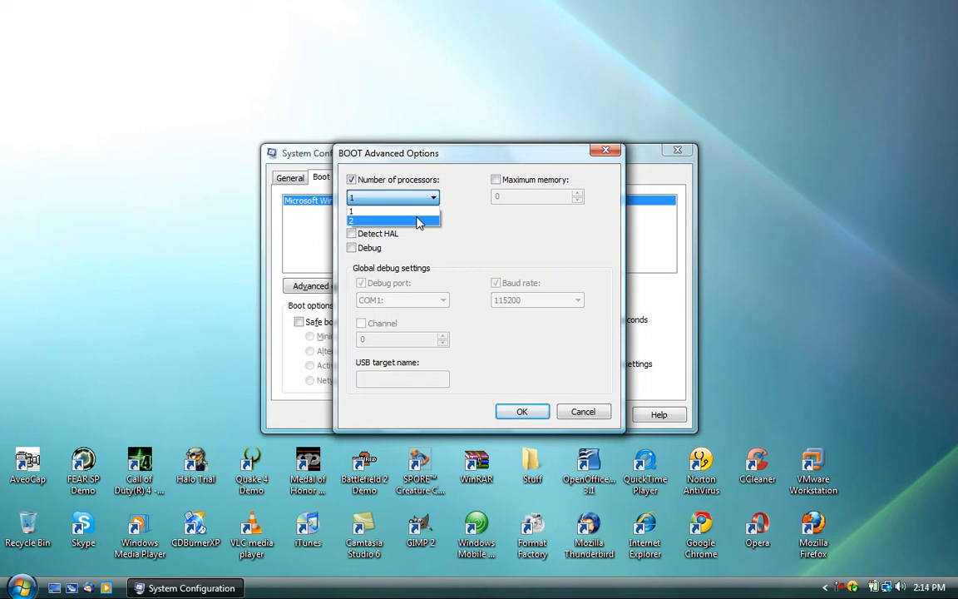
pyautogui.click(352, 222)
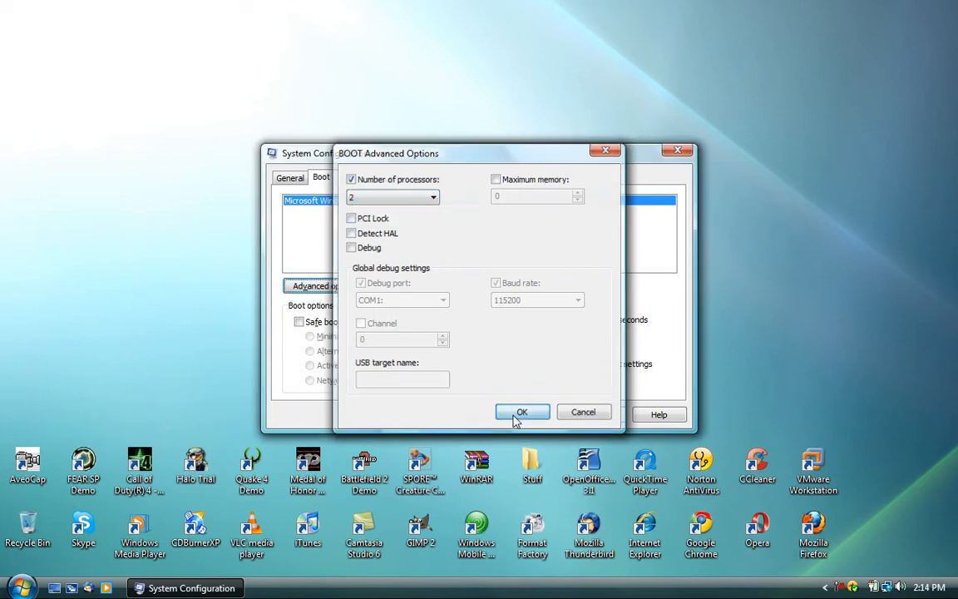
pyautogui.click(522, 412)
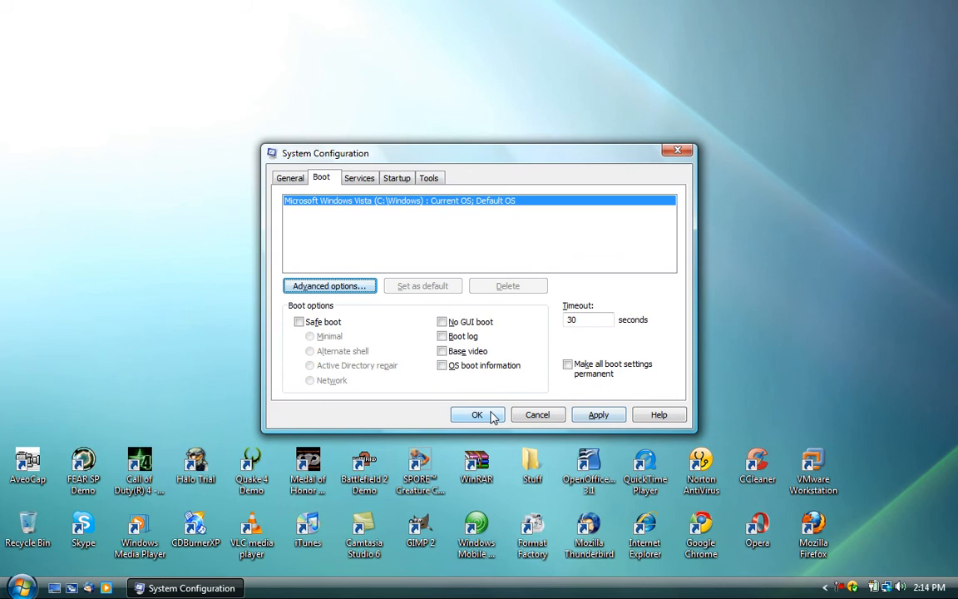
# Save the 2-processor boot setting and exit System Configuration without restarting.
pyautogui.click(476, 415)
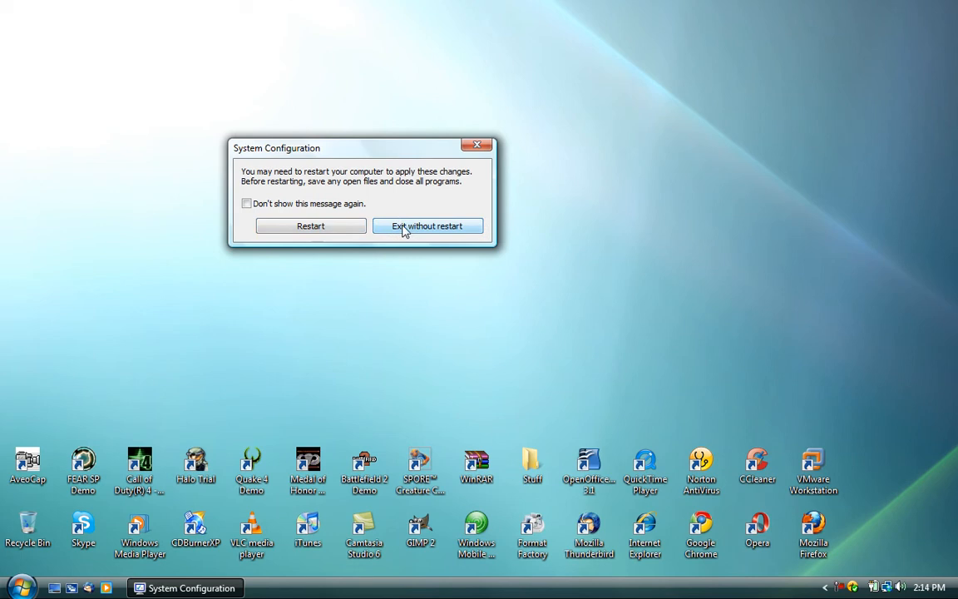
pyautogui.click(427, 226)
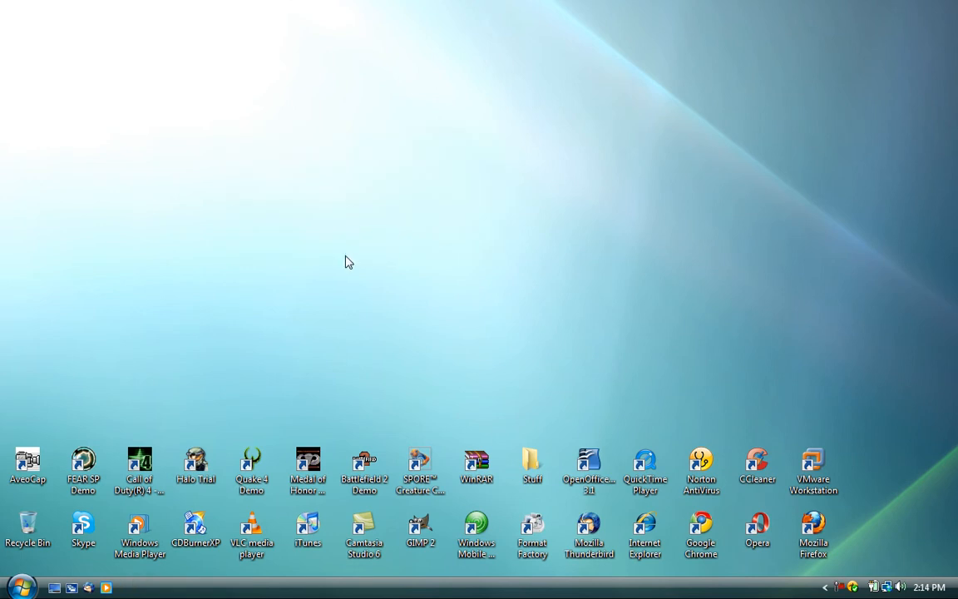
pyautogui.moveTo(348, 283)
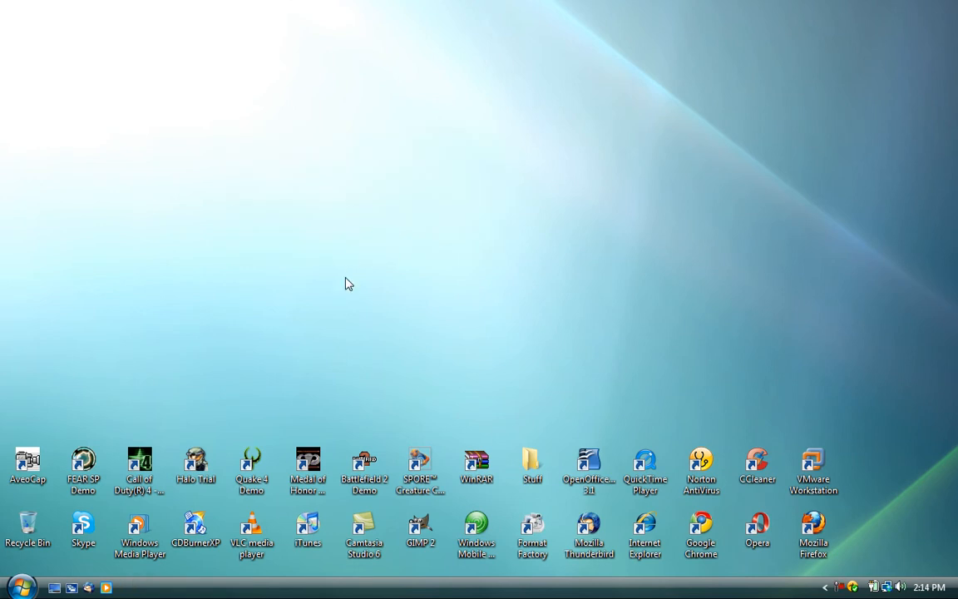